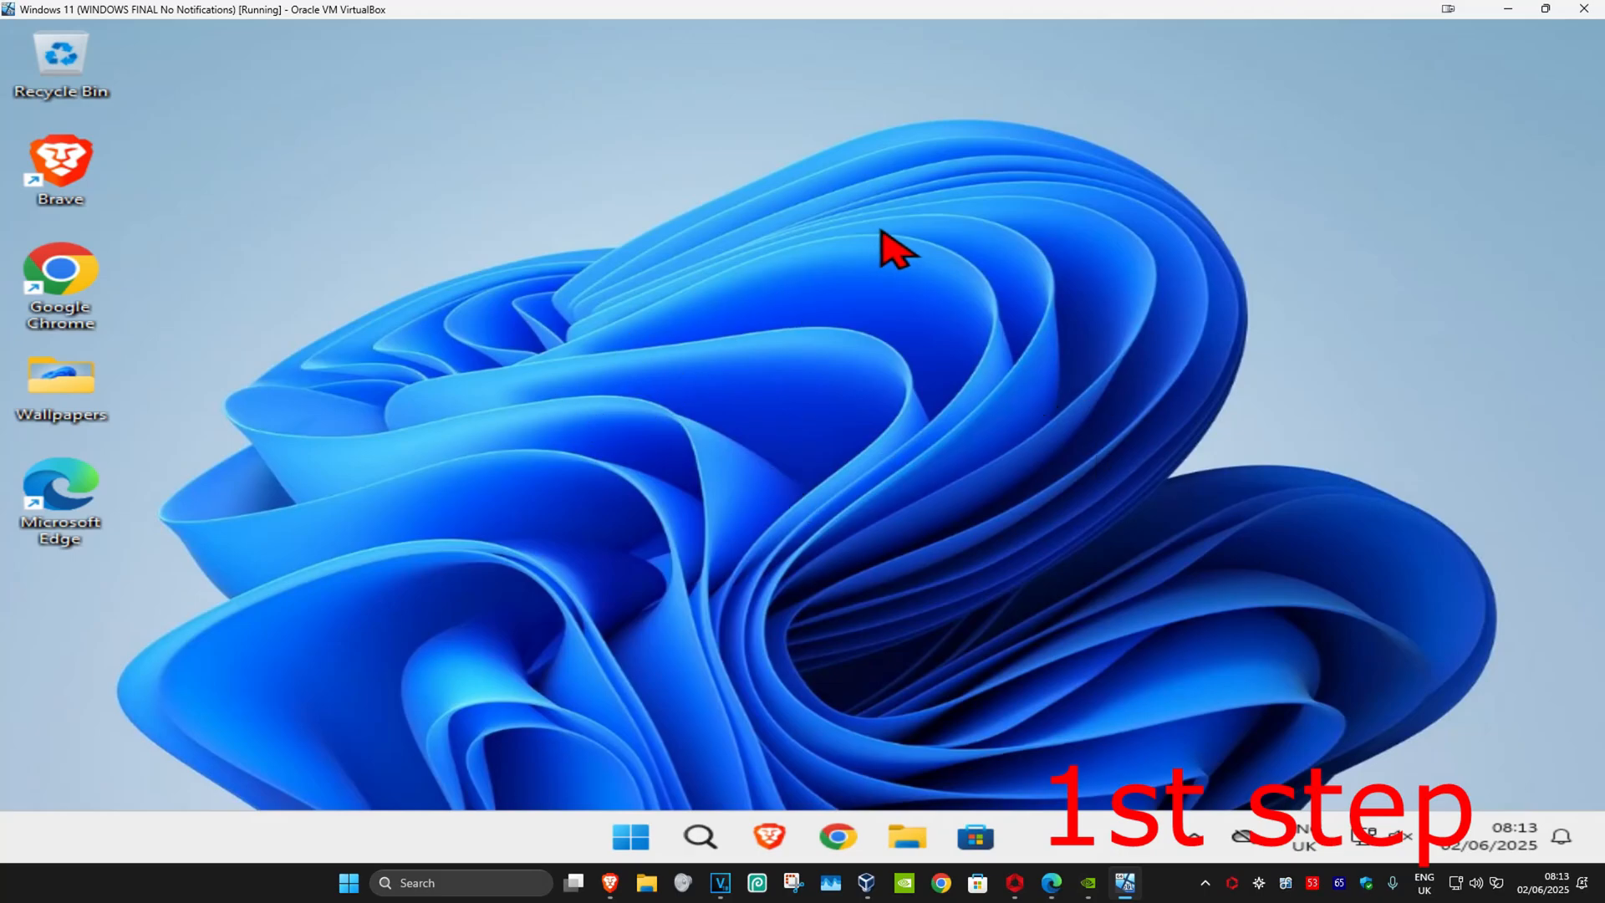
Search for 'cmd' and launch Command Prompt as administrator.
left_click(700, 837)
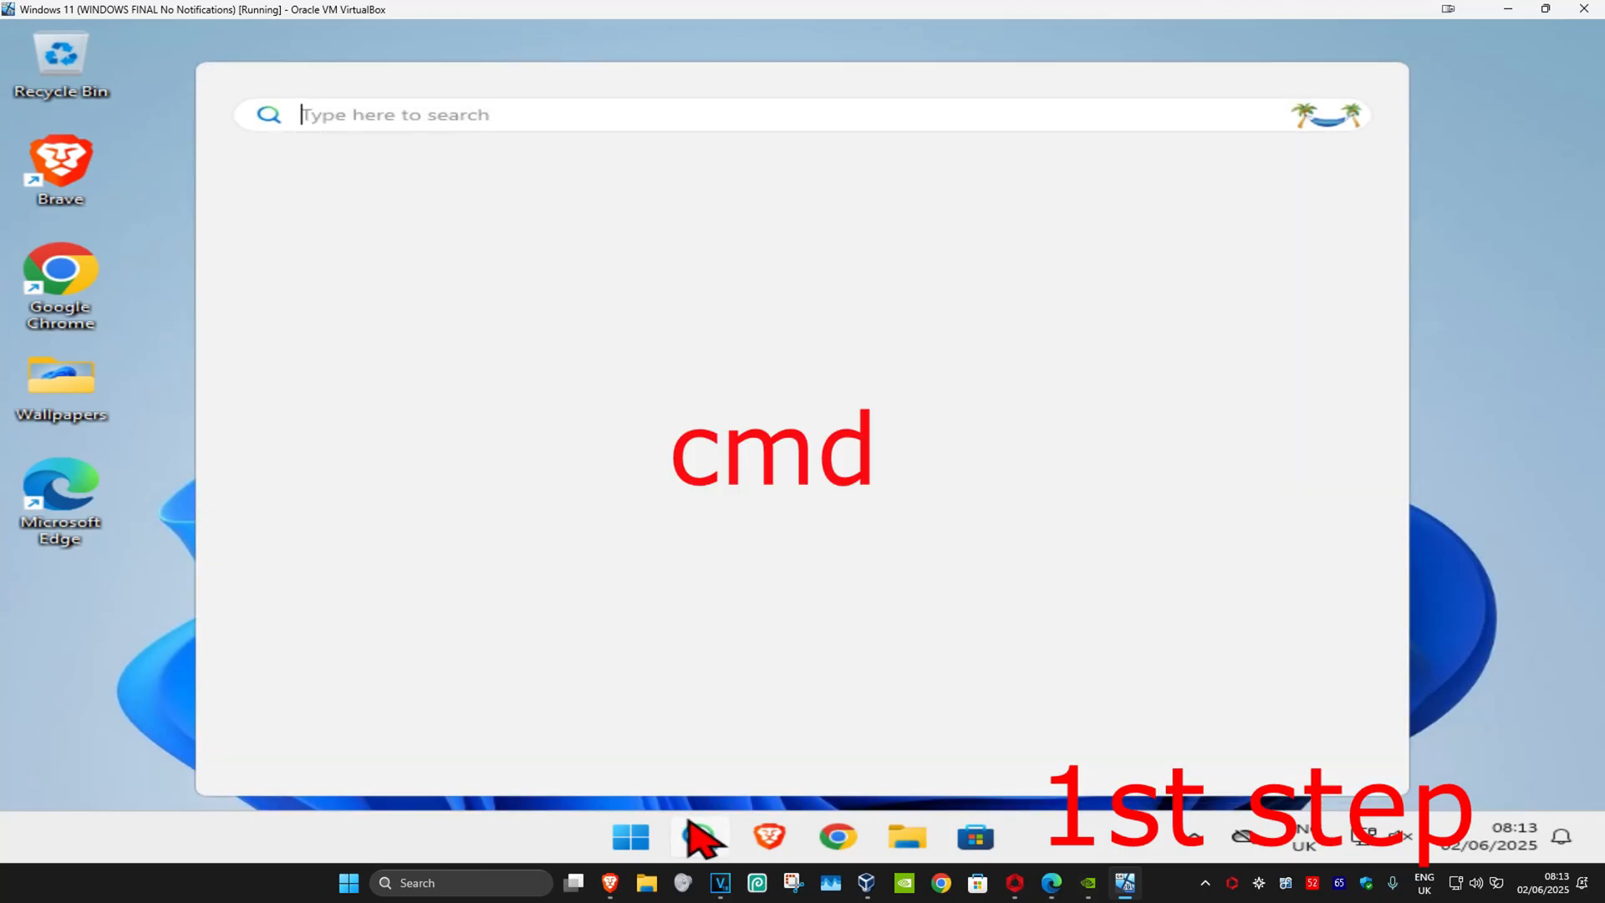
type("cmd")
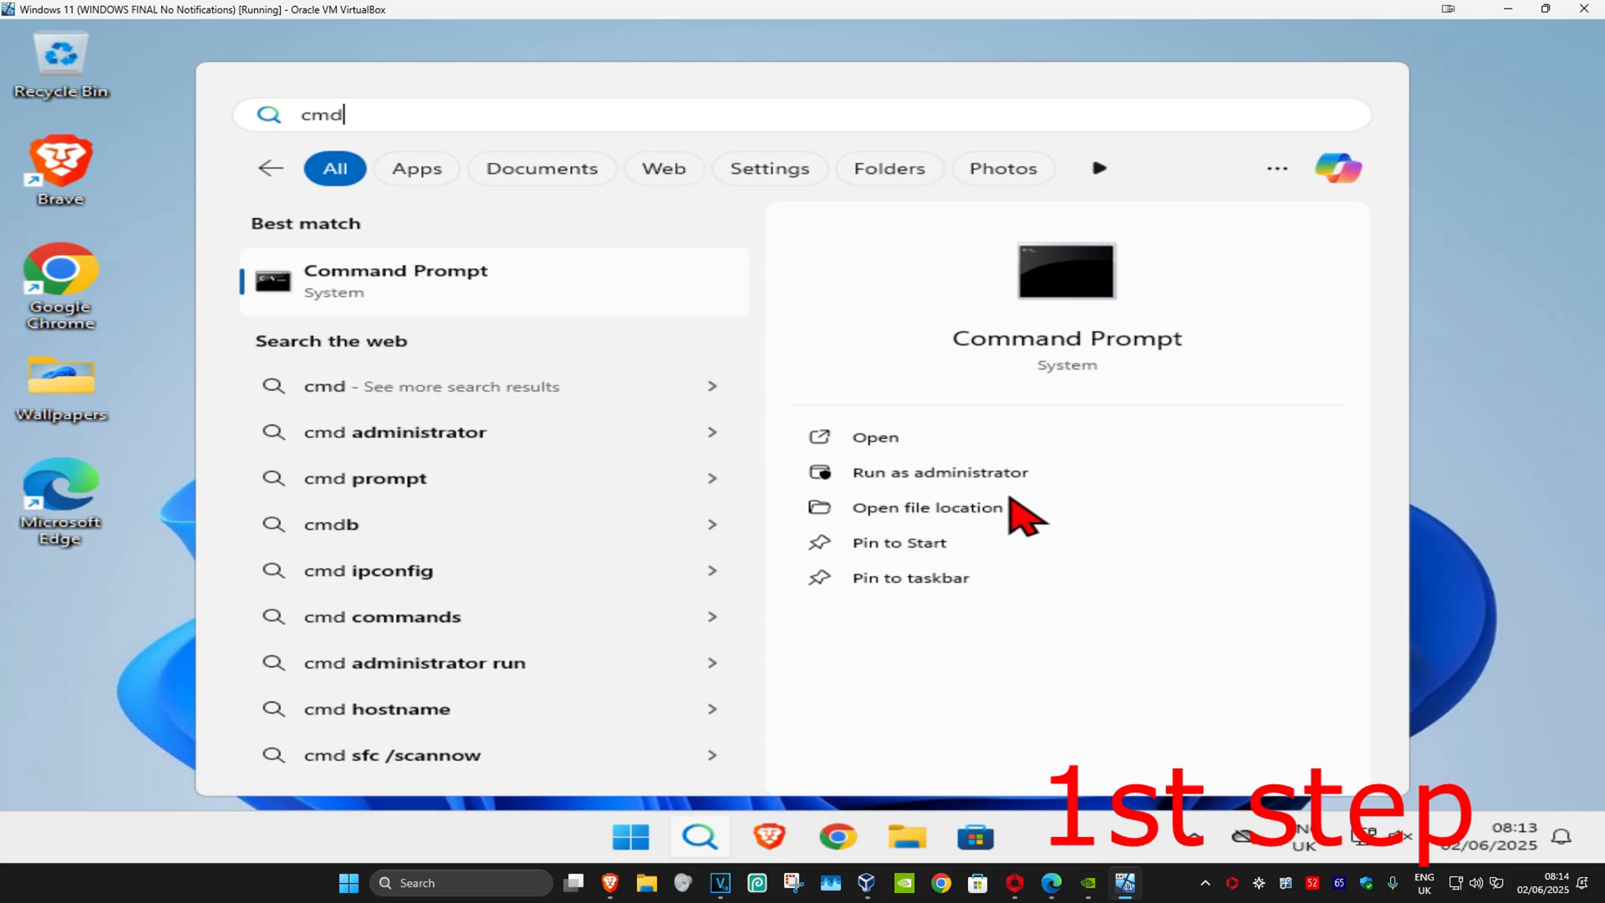
left_click(938, 472)
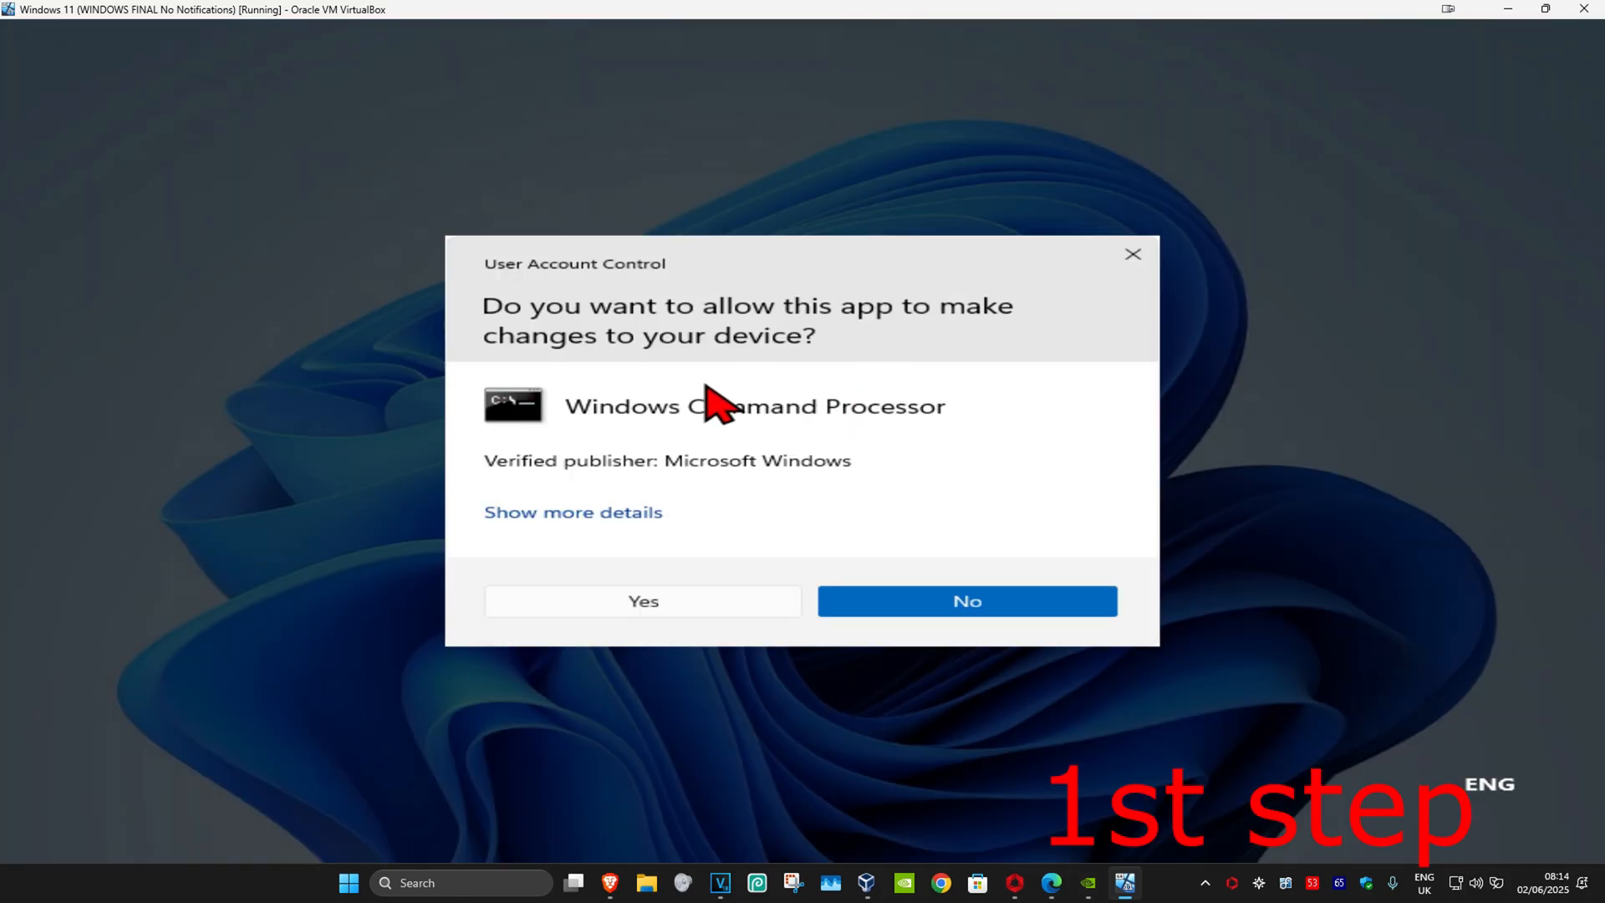
Approve the UAC prompt and begin the chkdsk command in the elevated console.
left_click(642, 600)
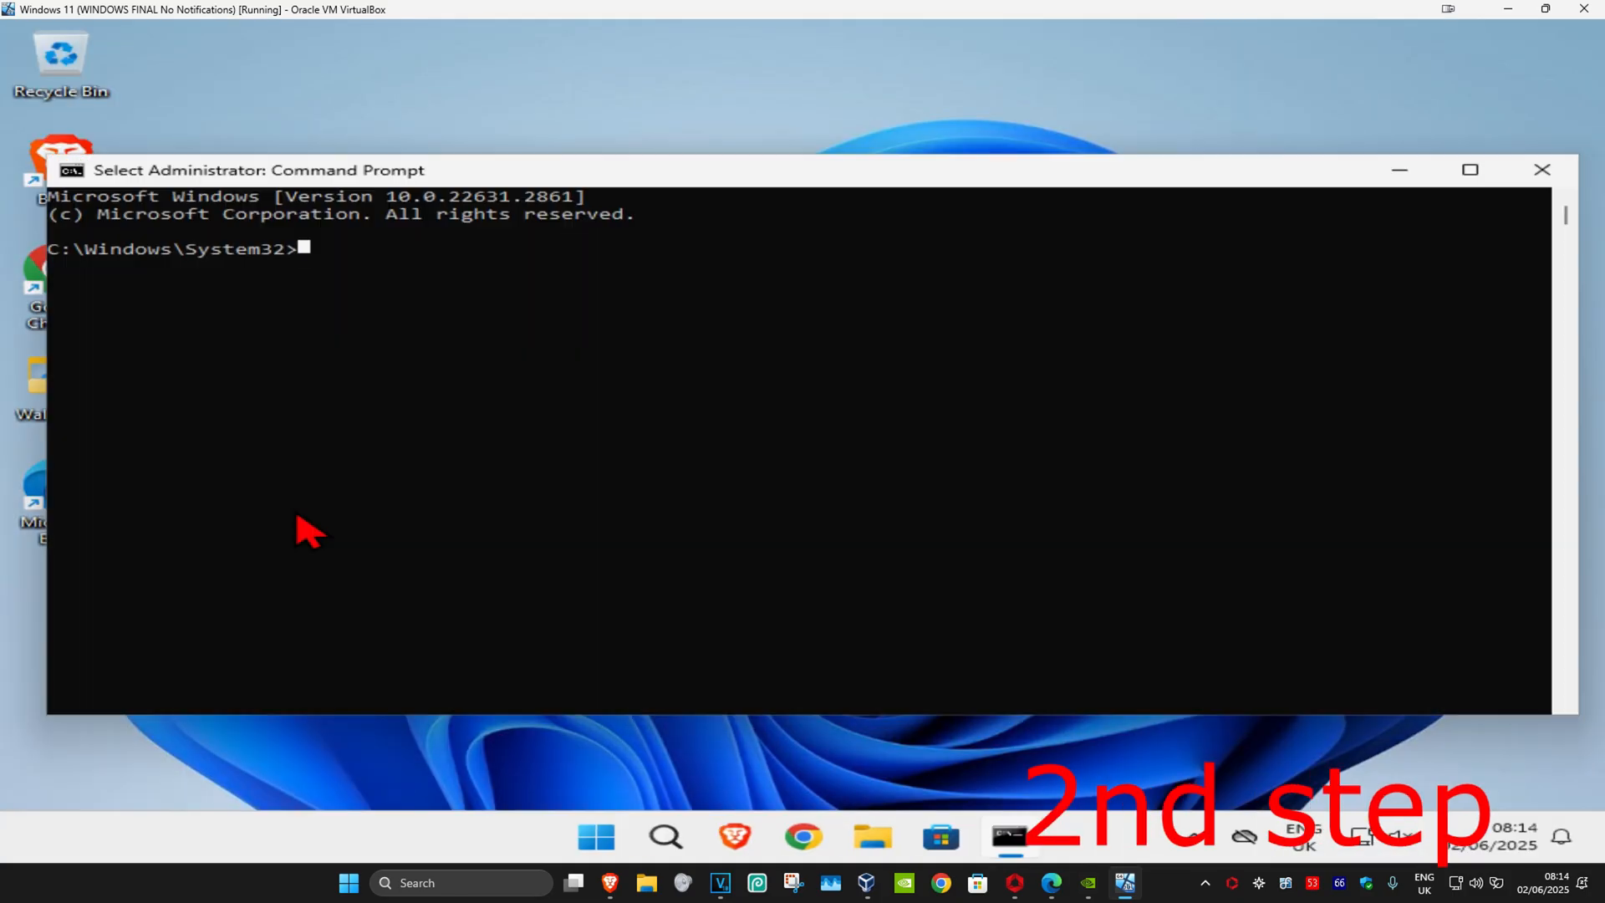
type("chkdsk")
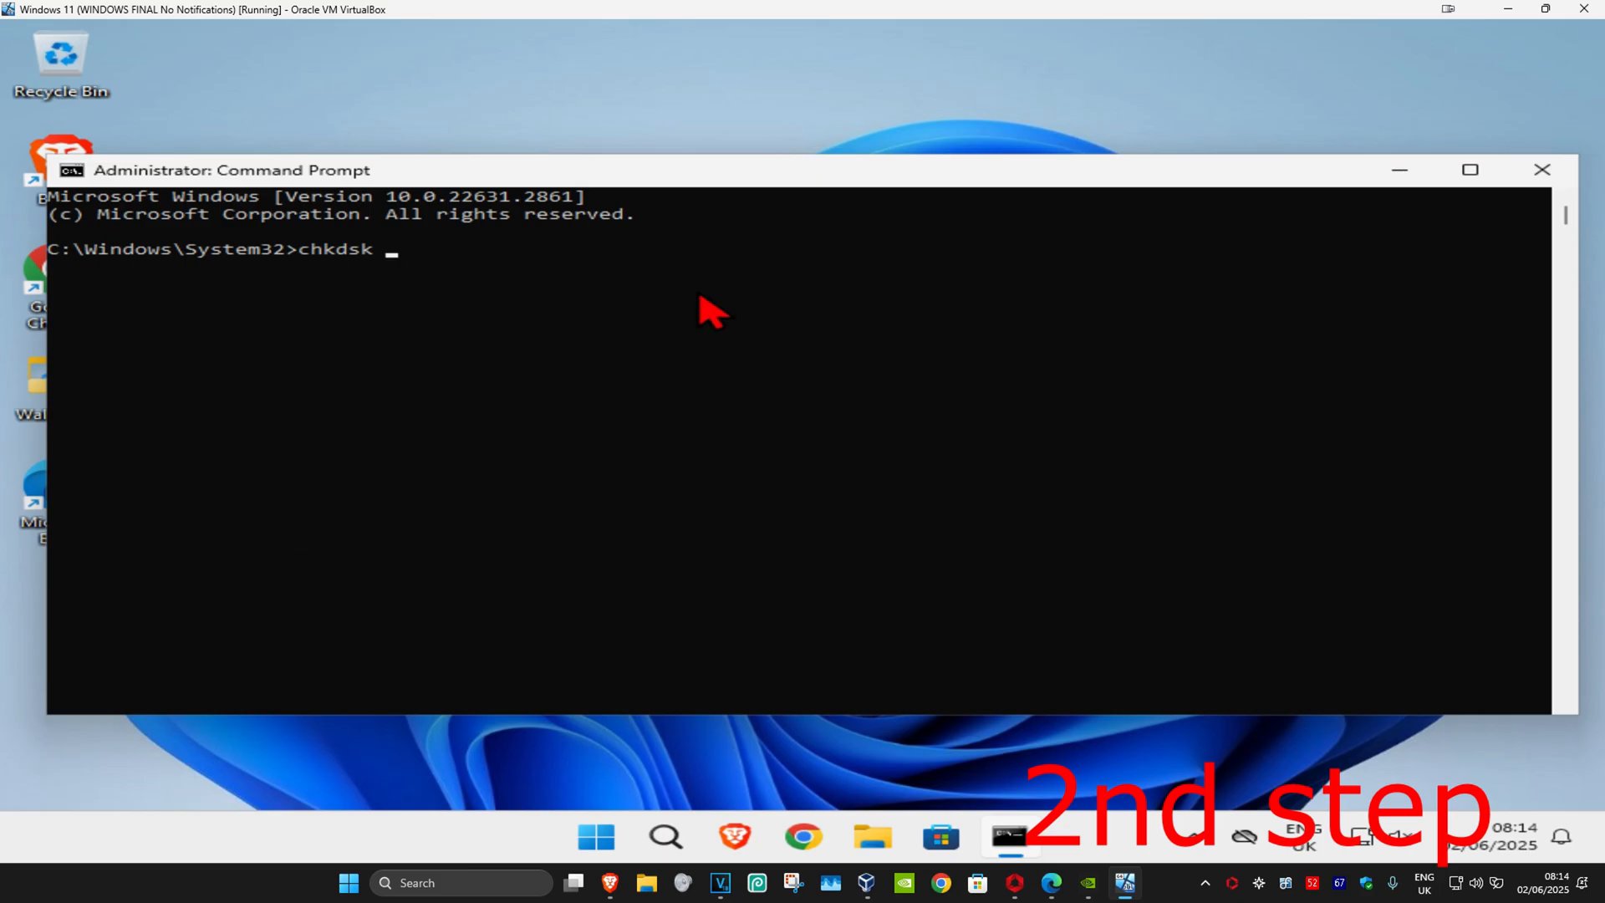
Search for 'file', launch File Explorer and show This PC to confirm the C: drive letter.
left_click(664, 836)
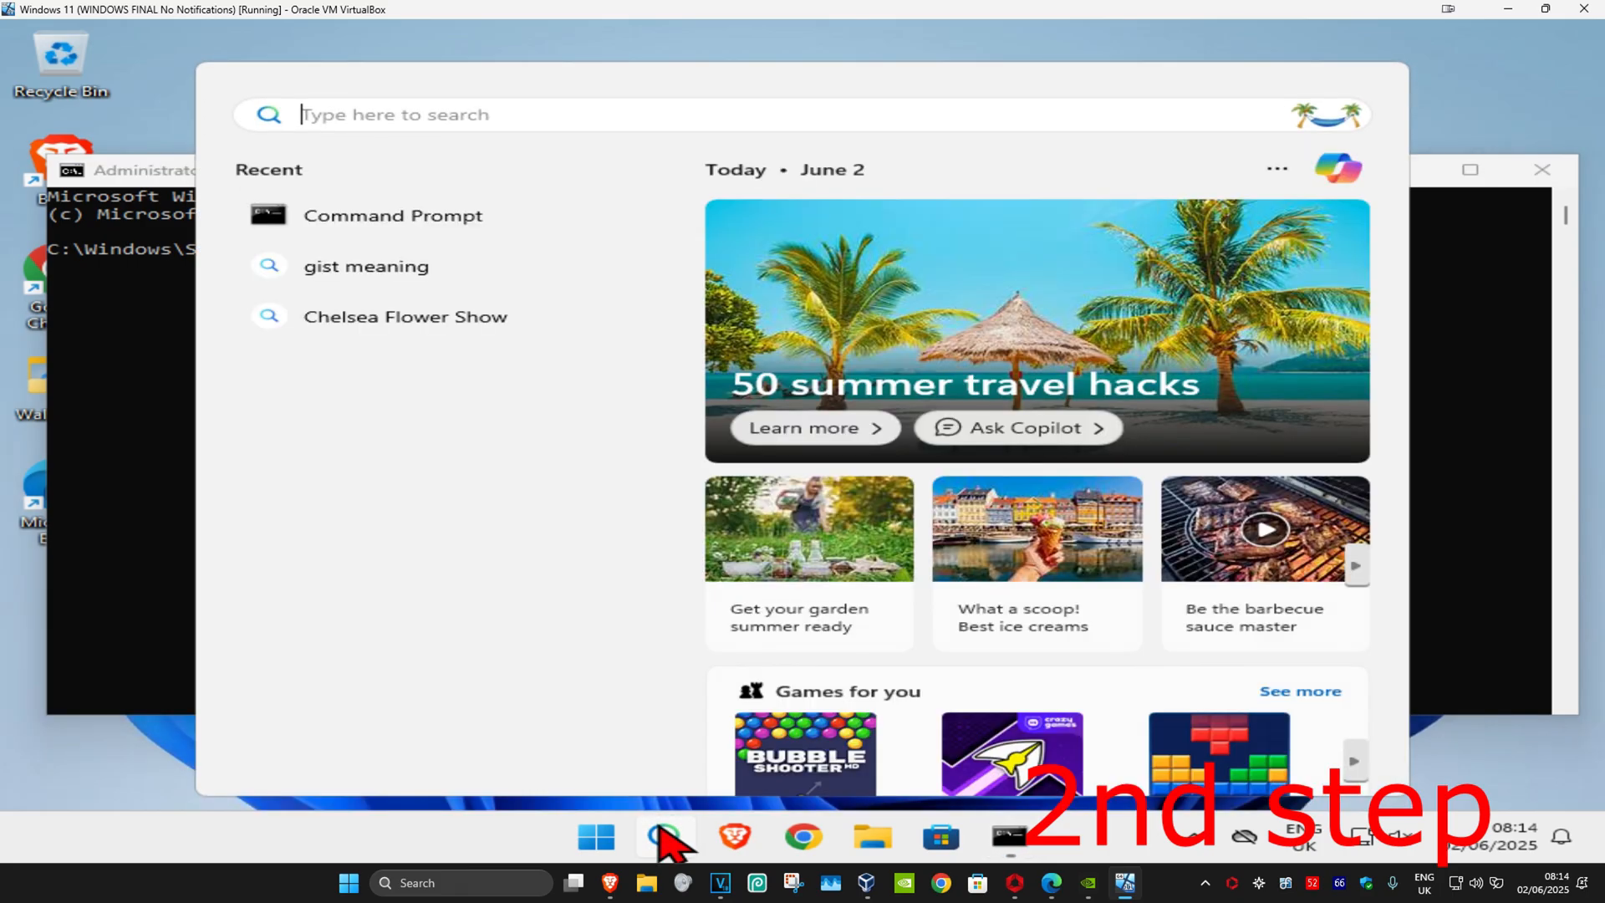
type("file")
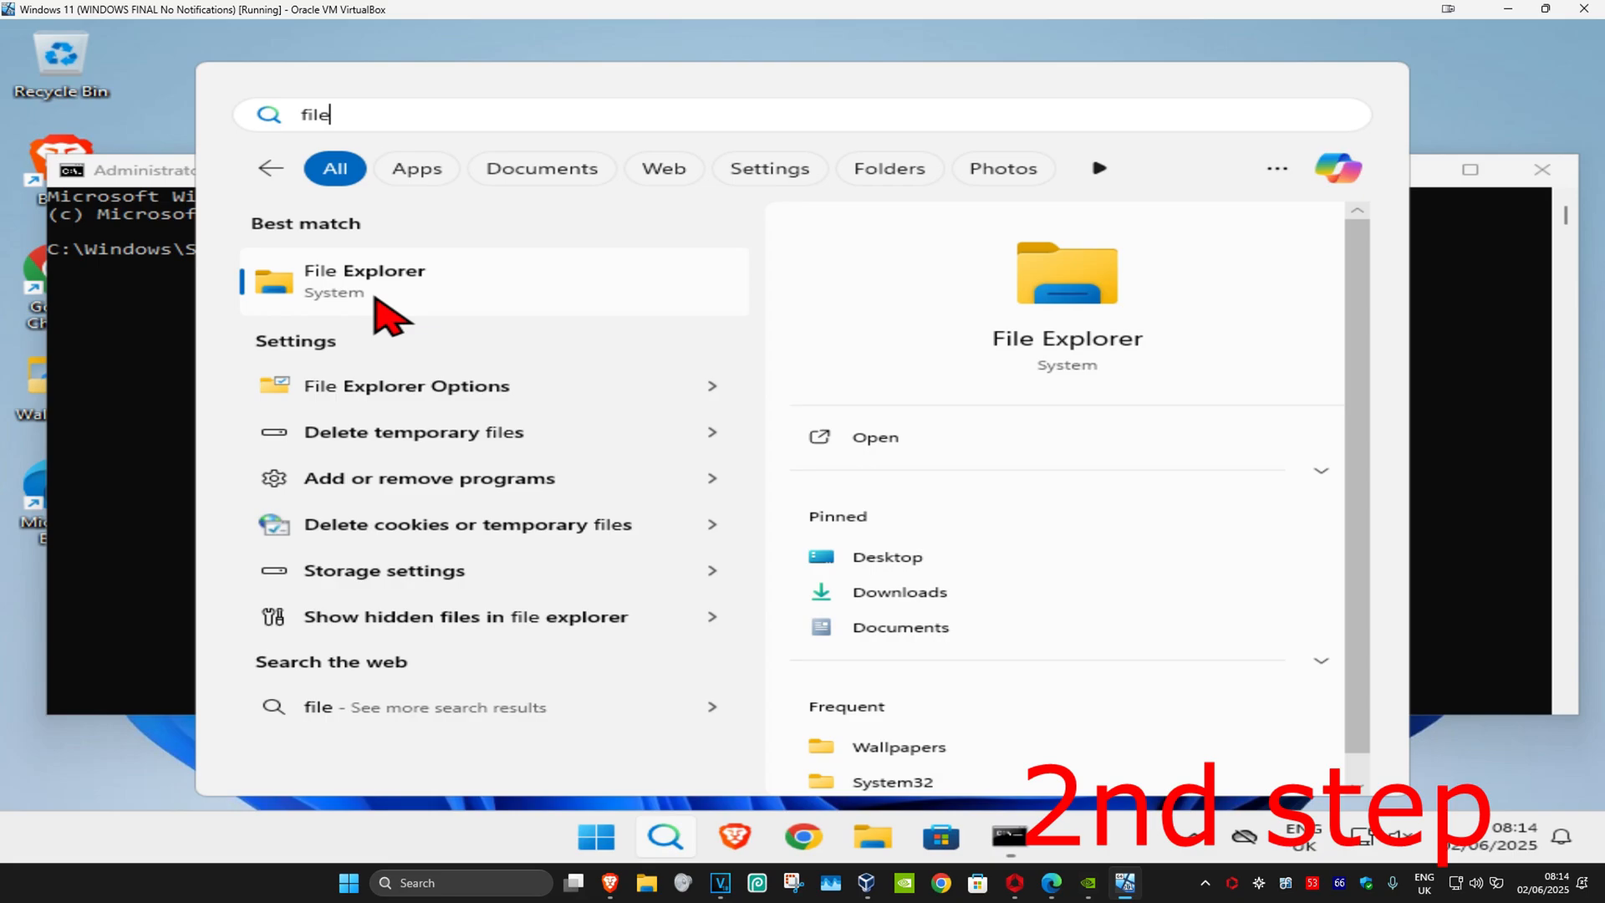
left_click(363, 281)
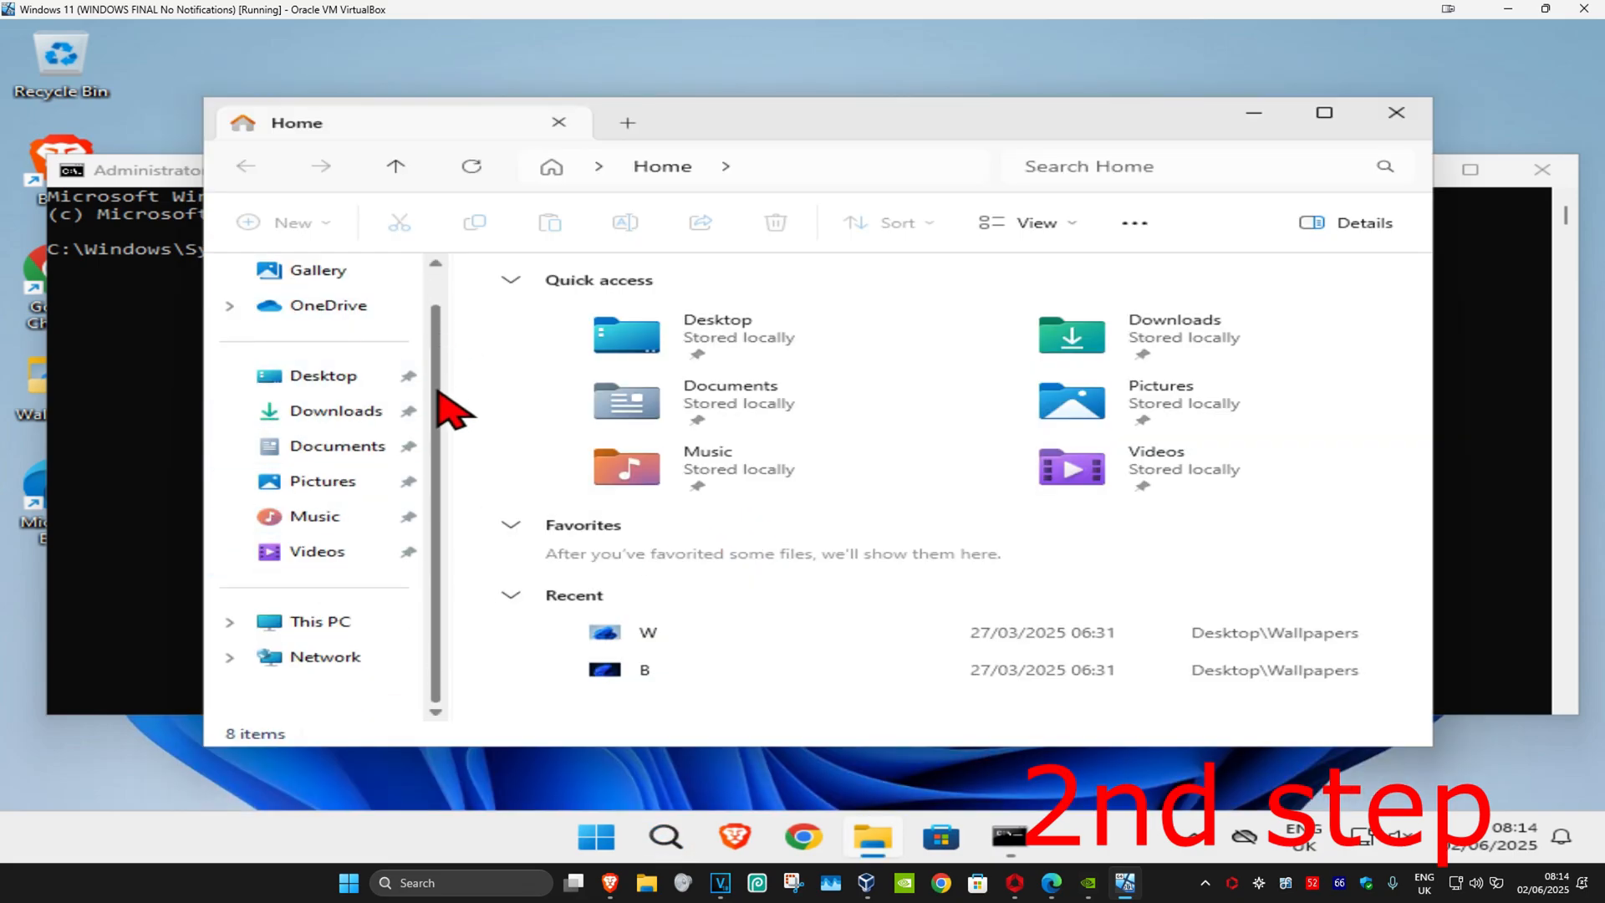
left_click(319, 622)
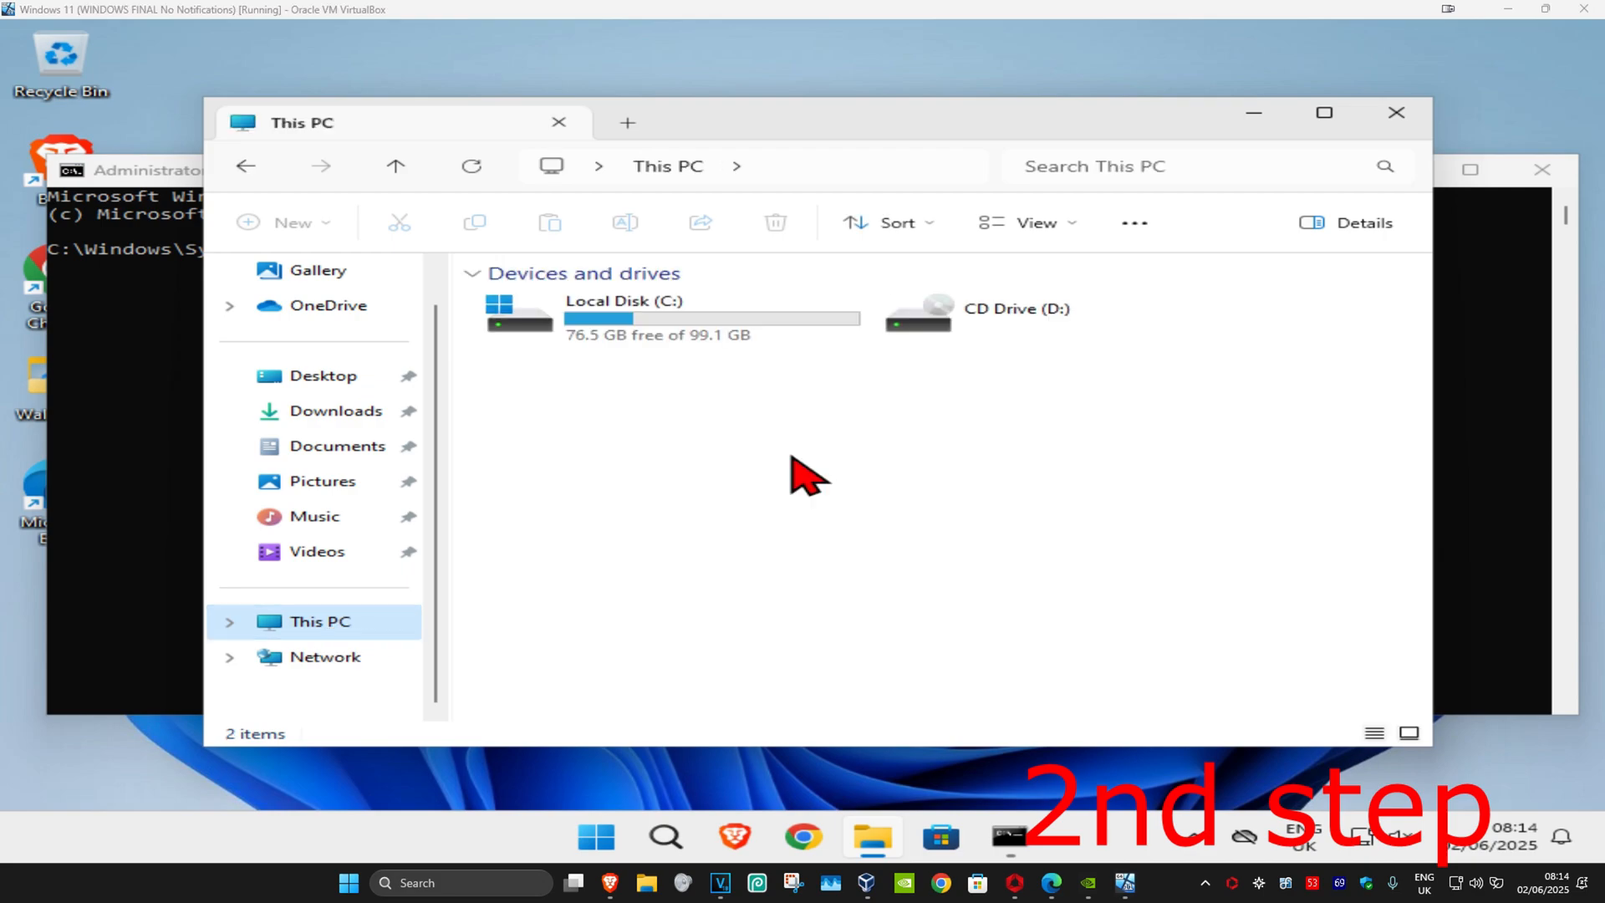
mouse_move(1100, 486)
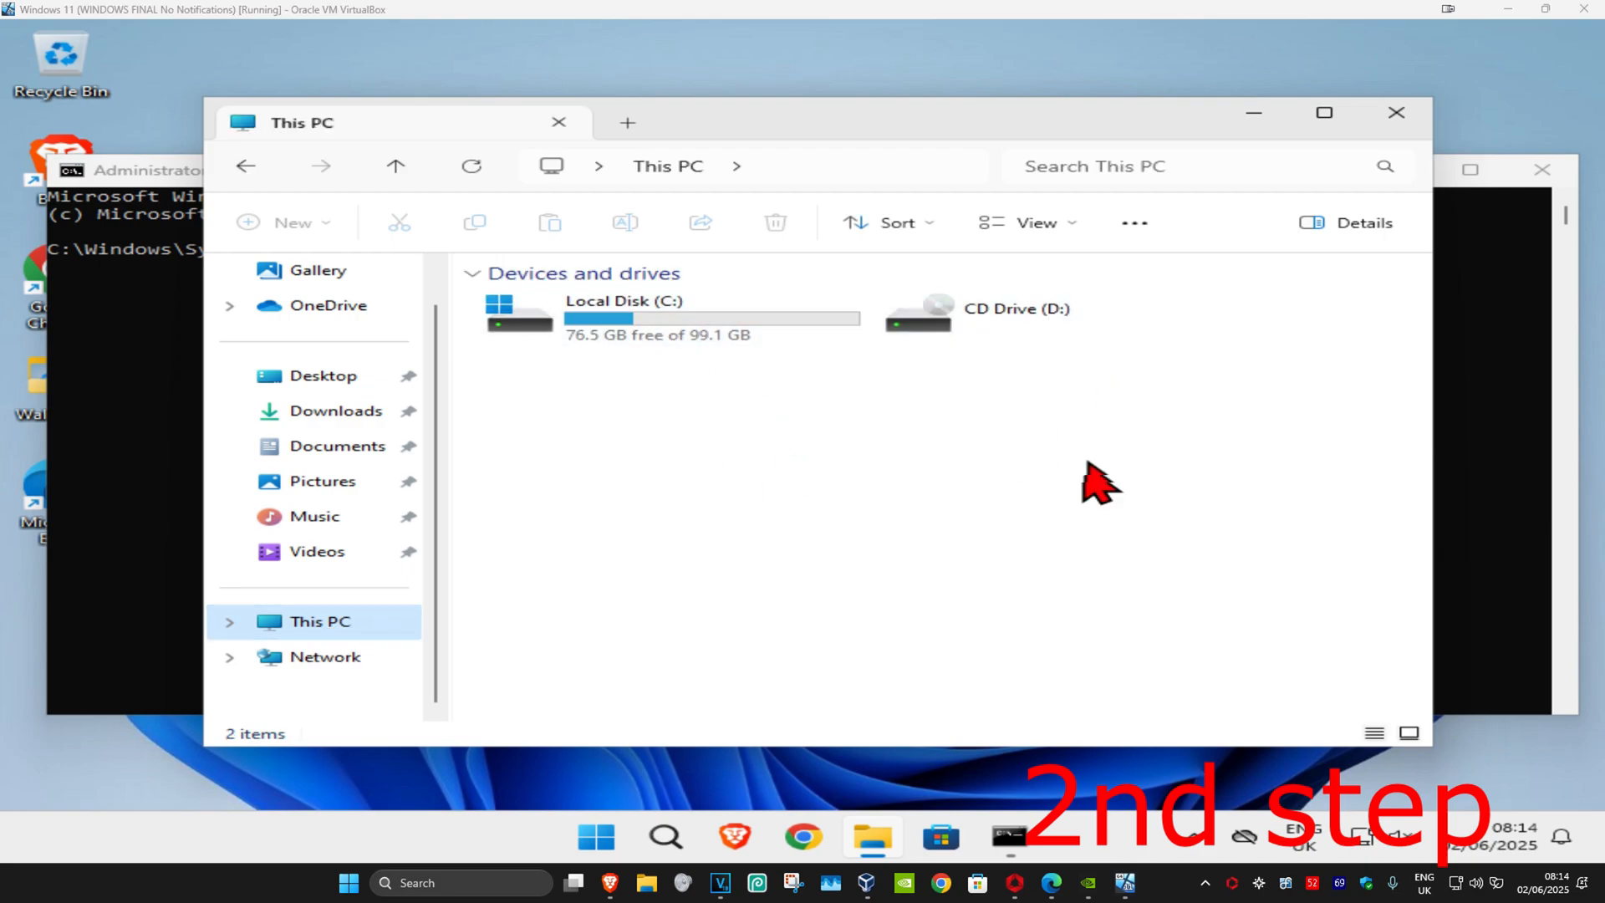
mouse_move(594, 338)
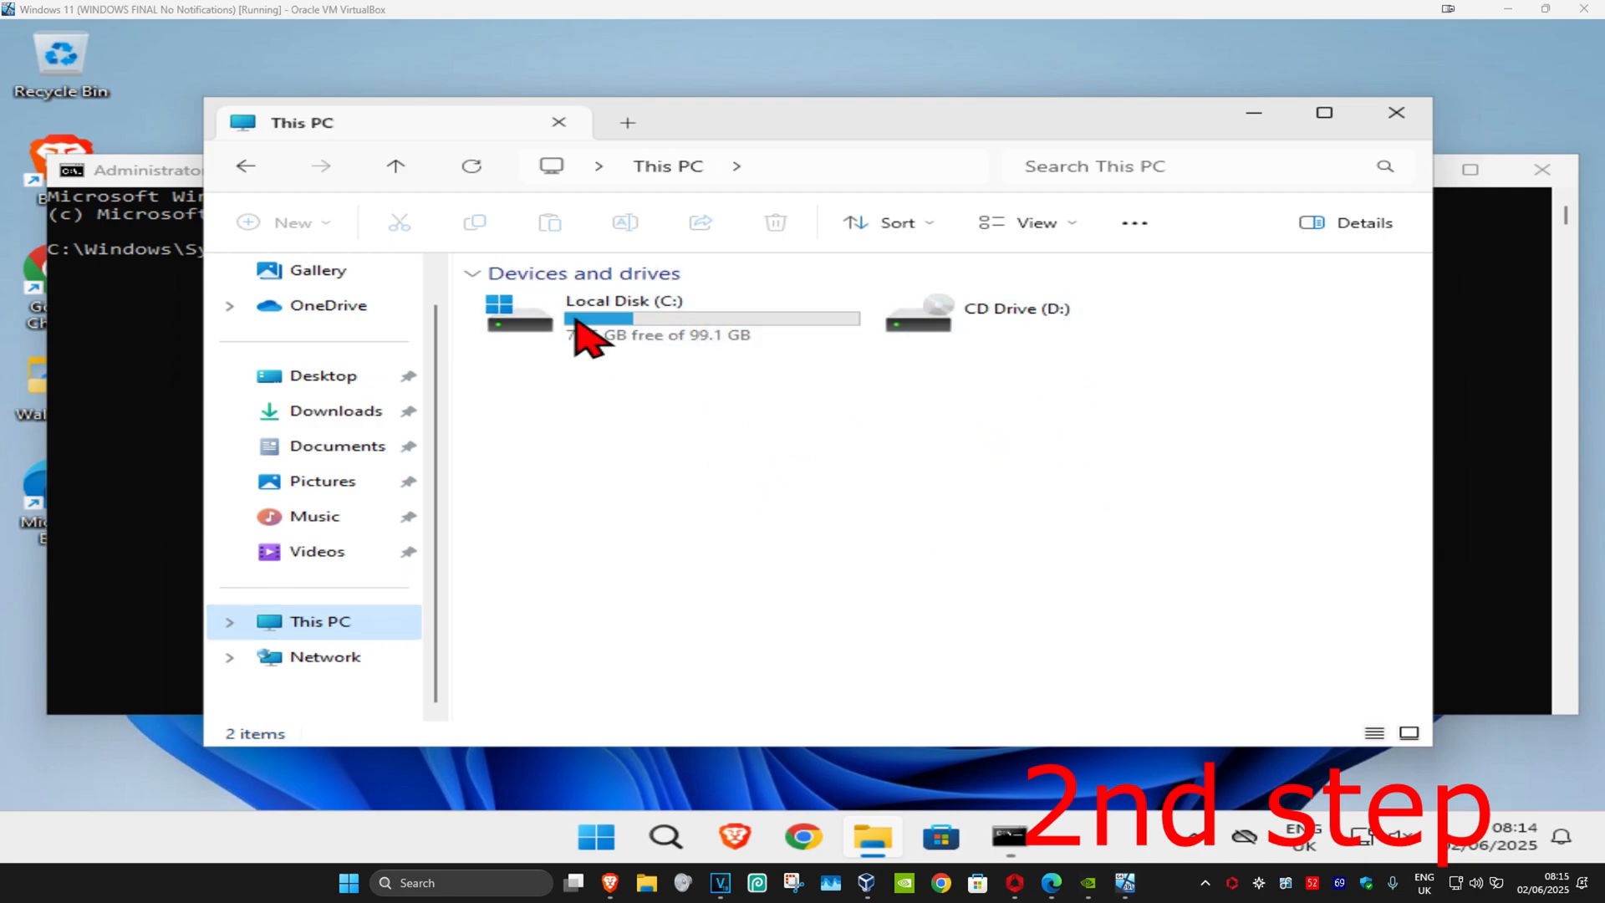
mouse_move(680, 328)
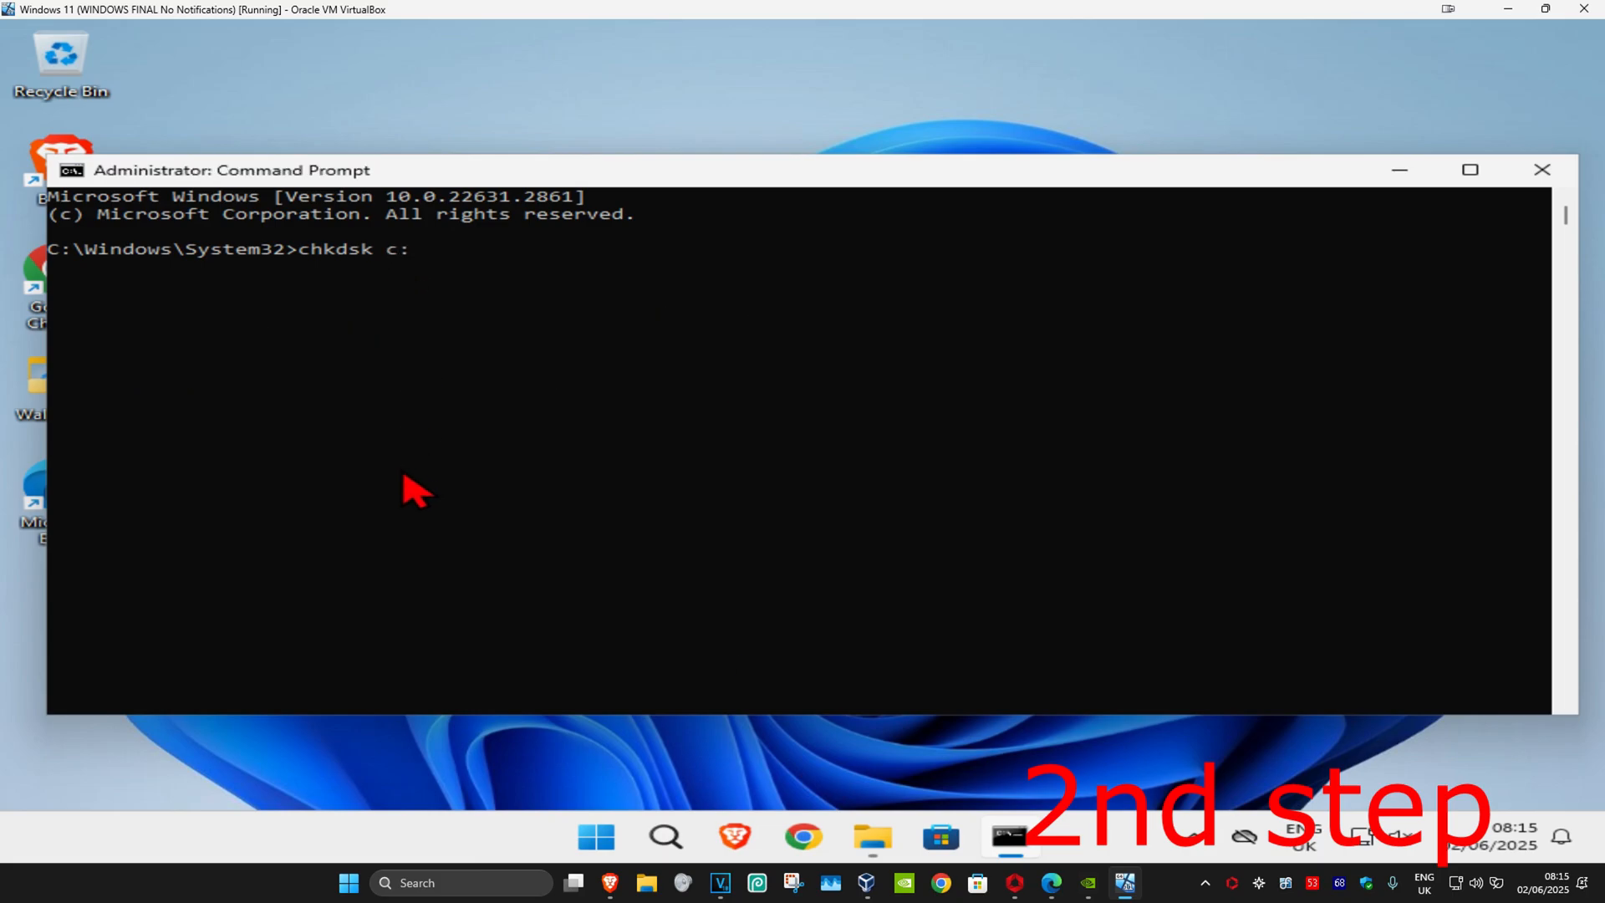
Run chkdsk c: /f /r and answer Y to schedule the check at next restart.
left_click(871, 835)
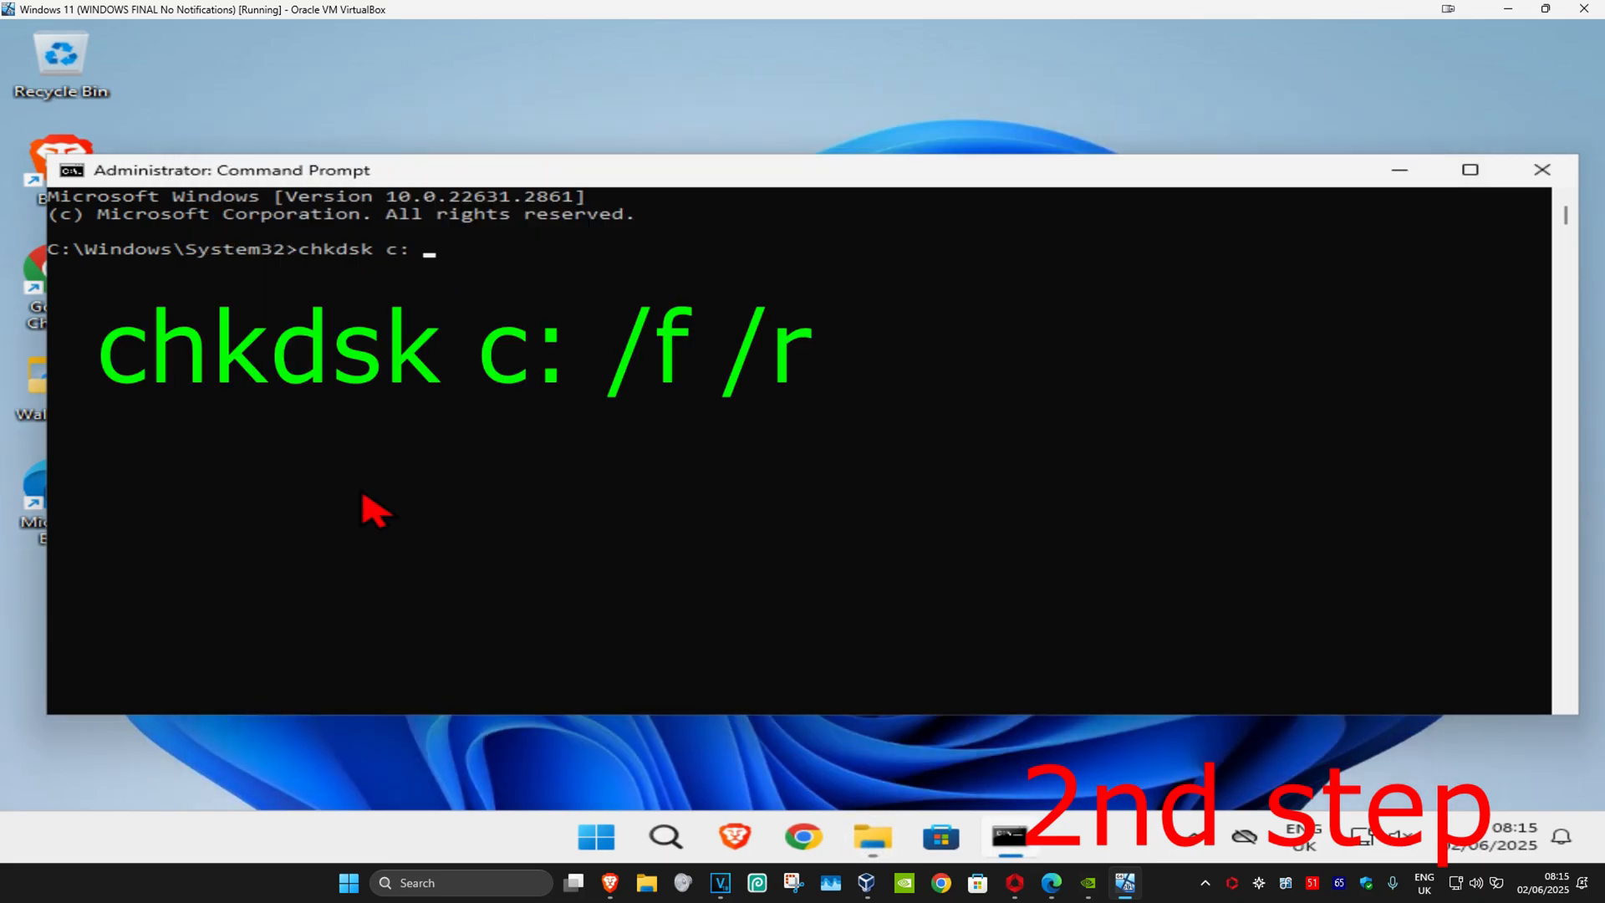
type("/f /r")
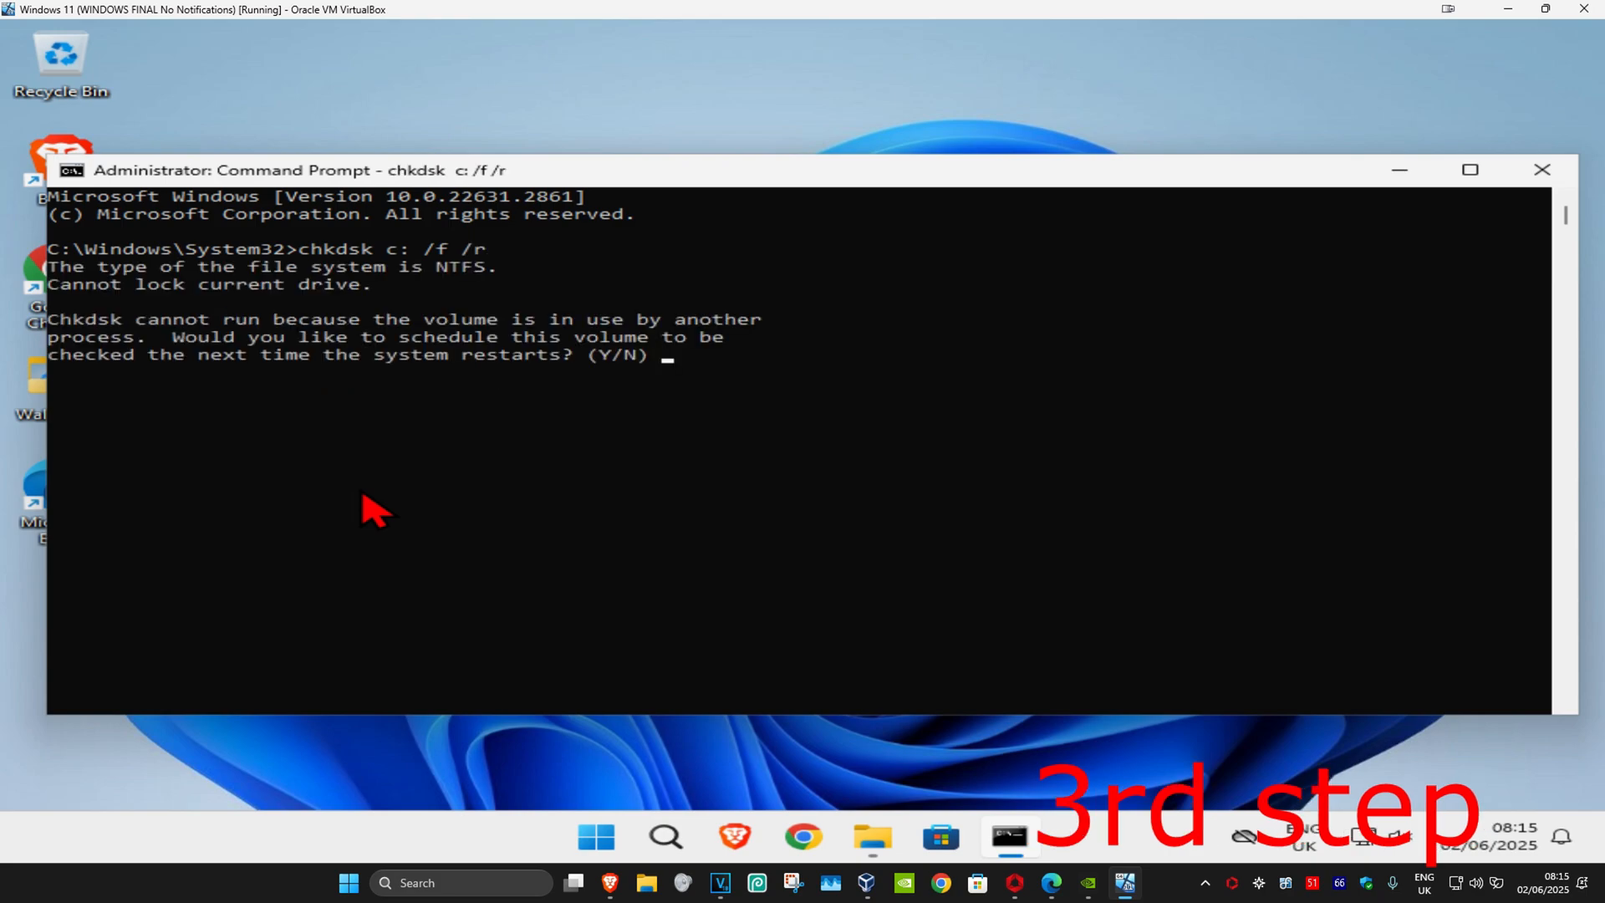
type("Y")
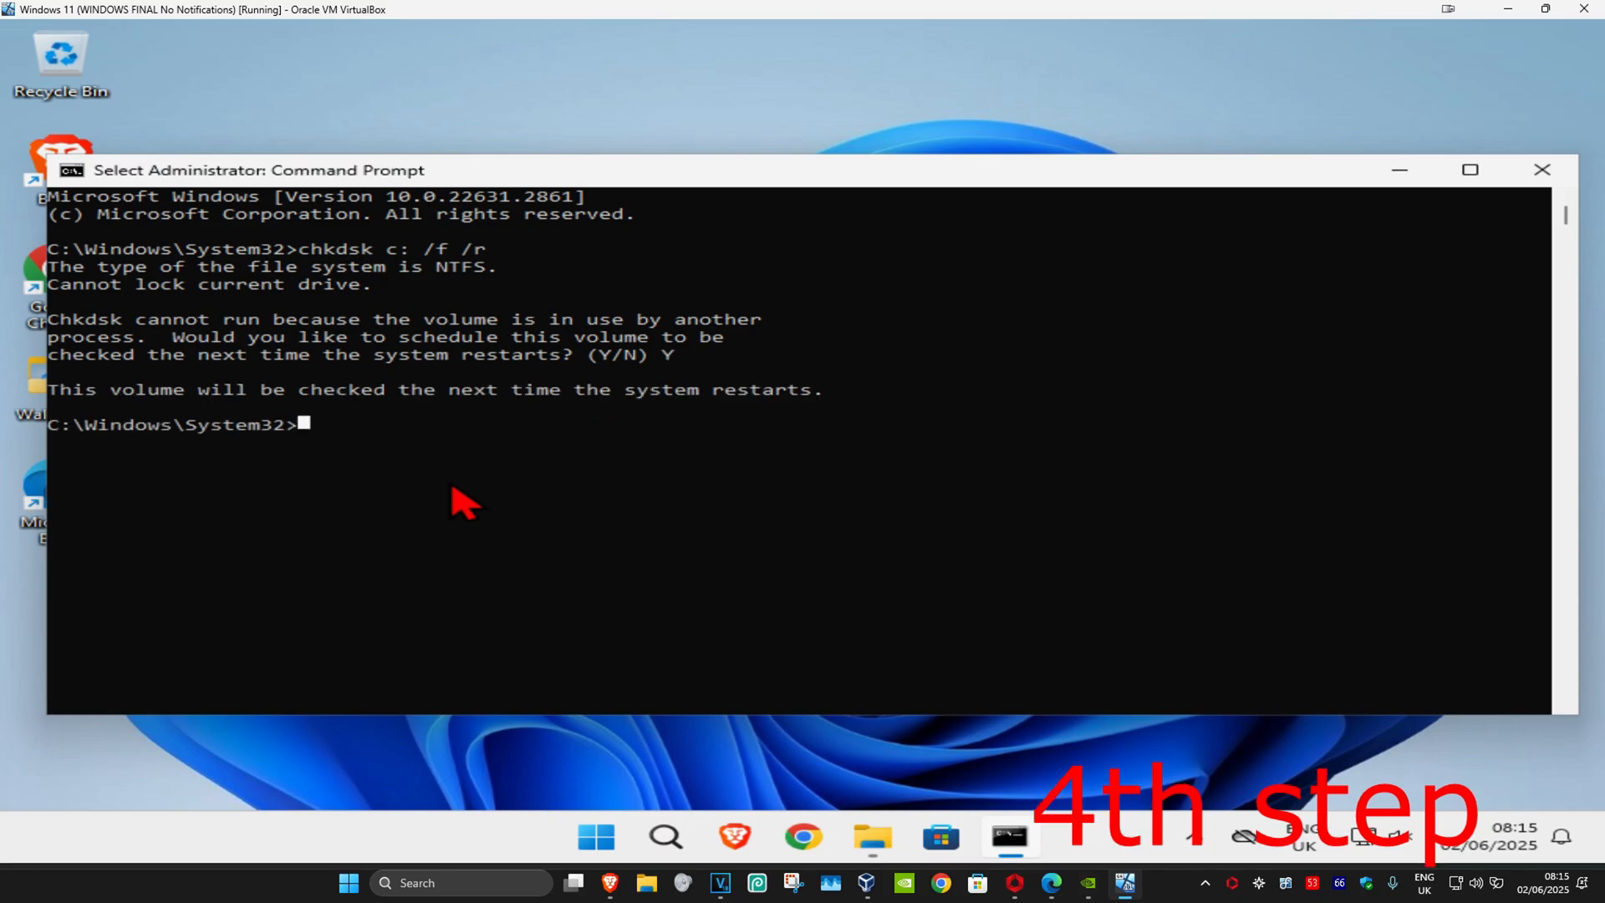
mouse_move(724, 435)
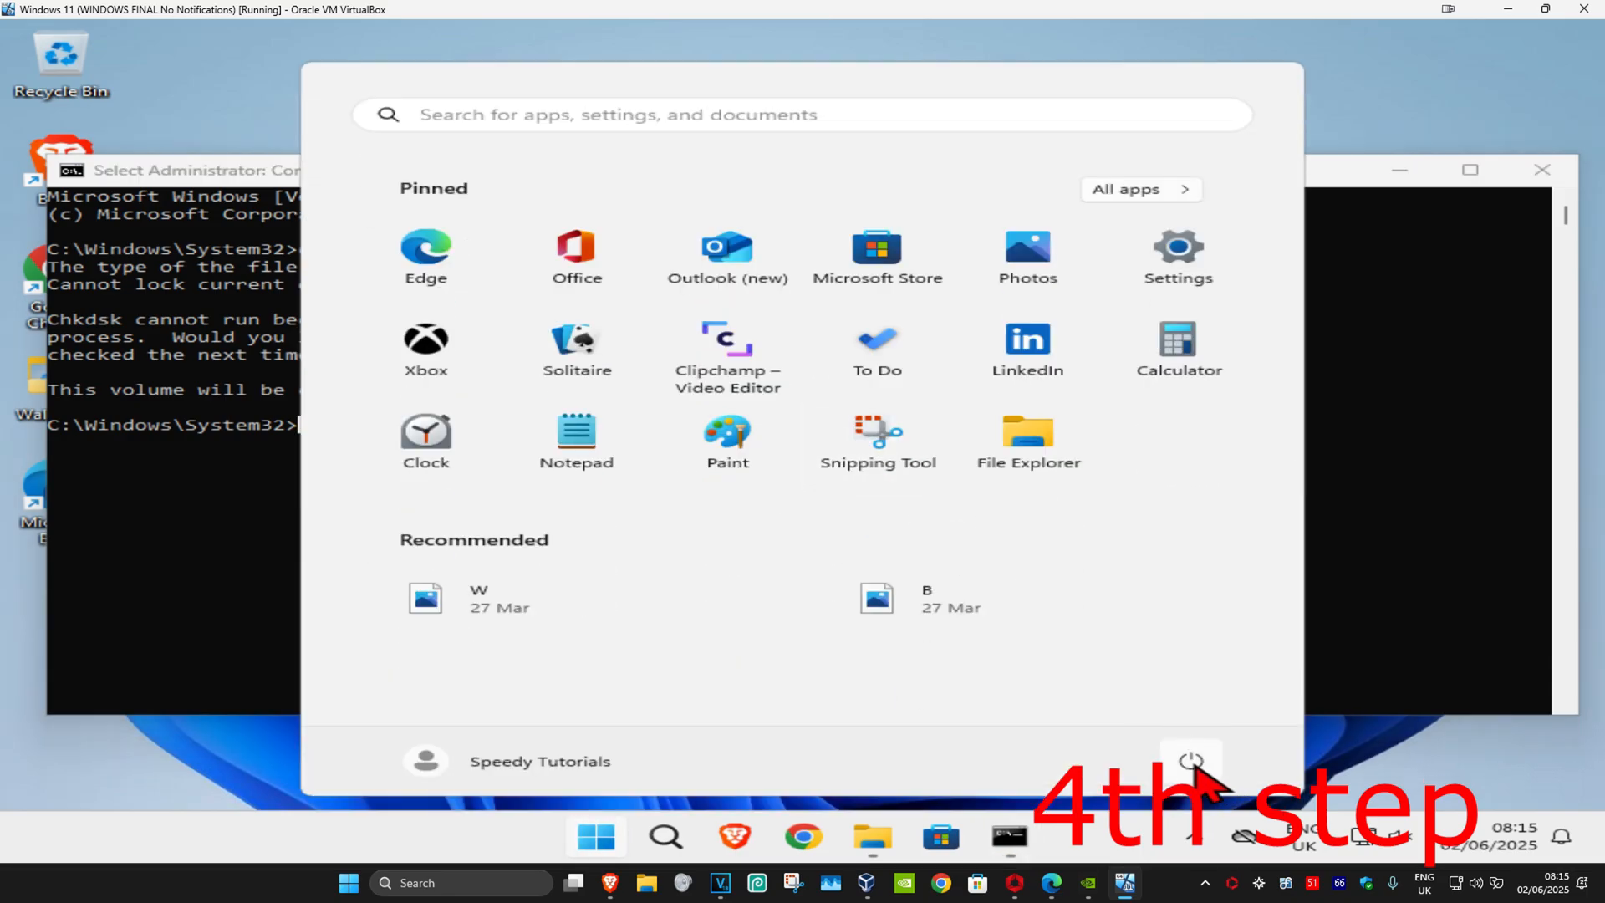
mouse_move(1190, 759)
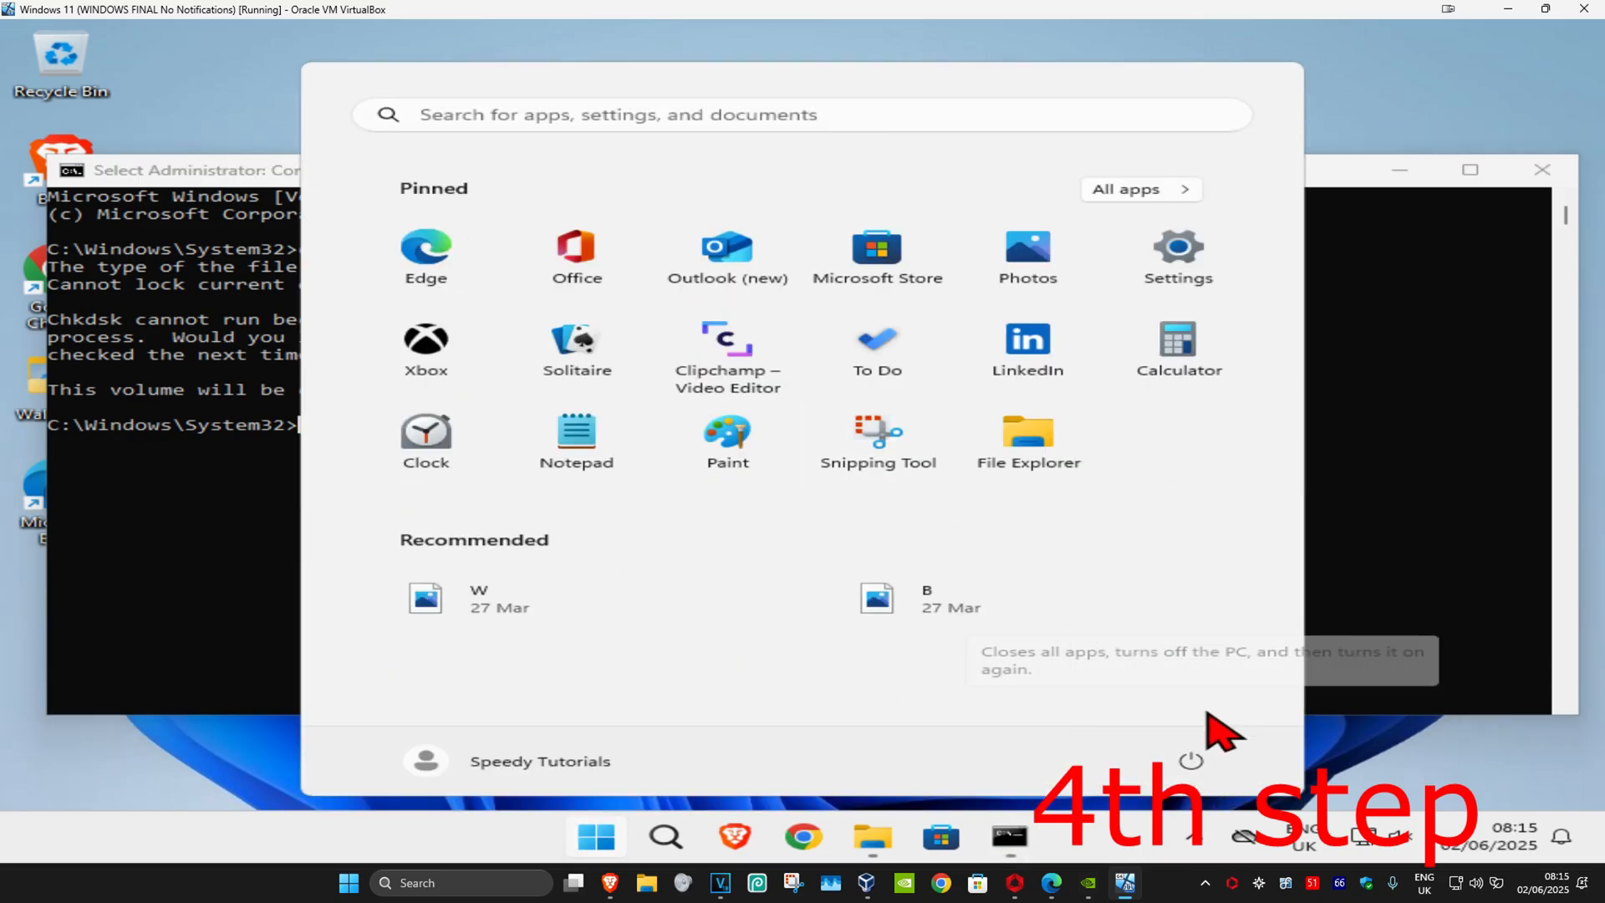
Restart the PC from the Start menu so it boots into the scheduled disk check.
left_click(1189, 760)
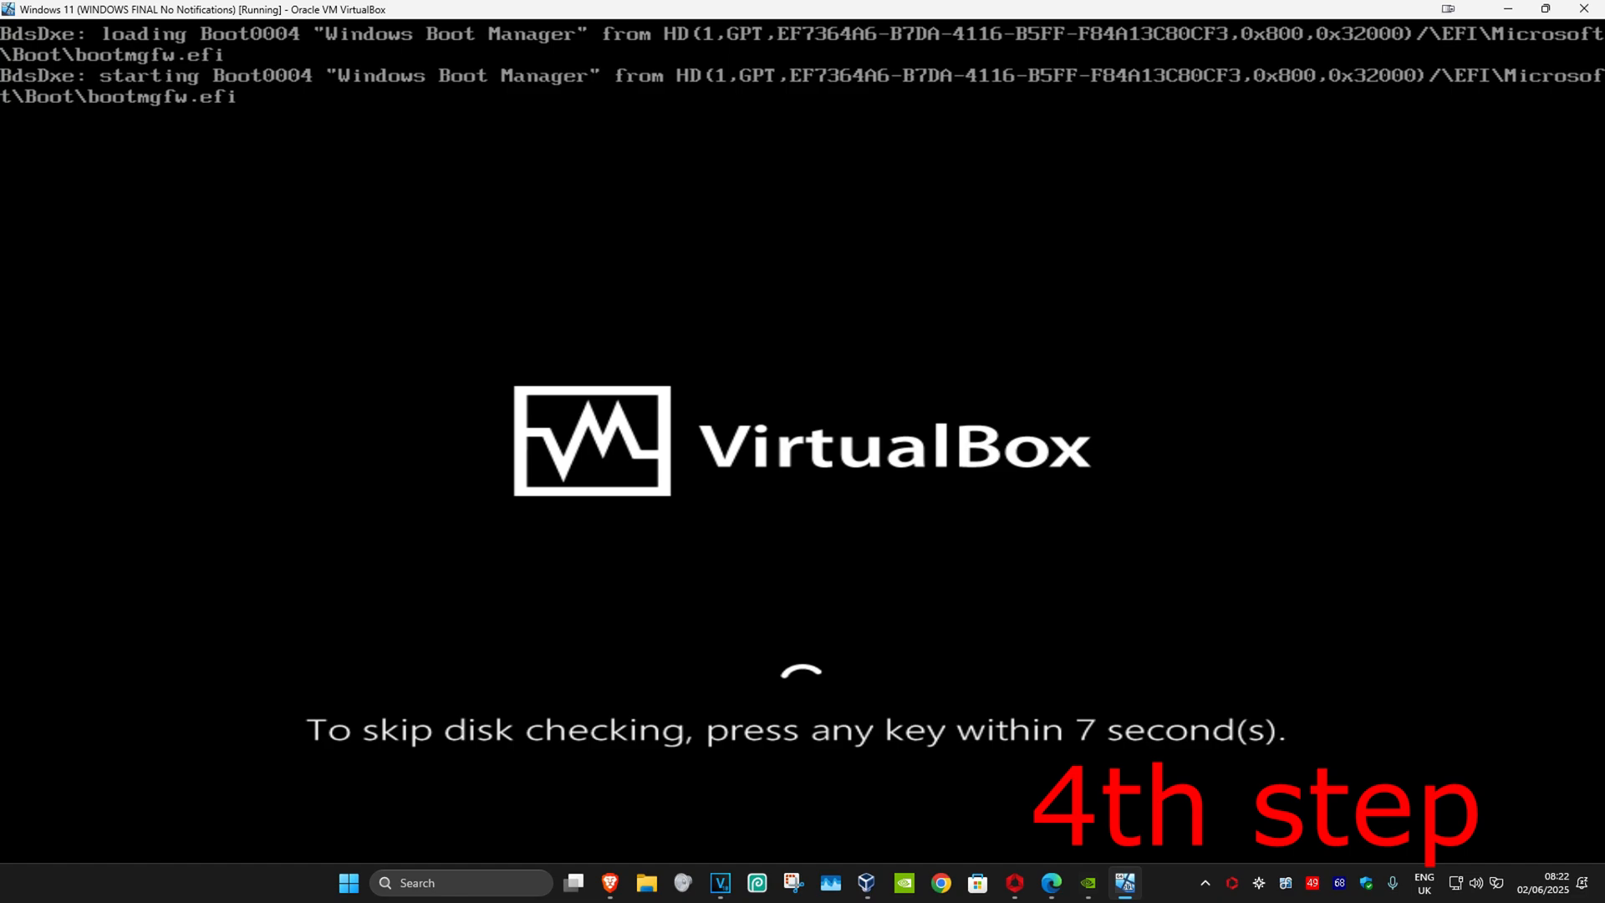